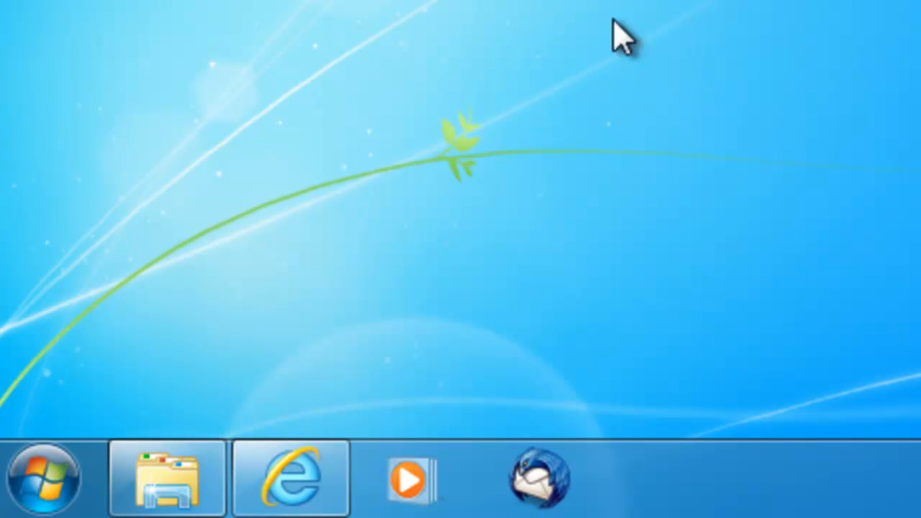
# - Launch Internet Explorer from the taskbar onto a blank page
pyautogui.click(291, 478)
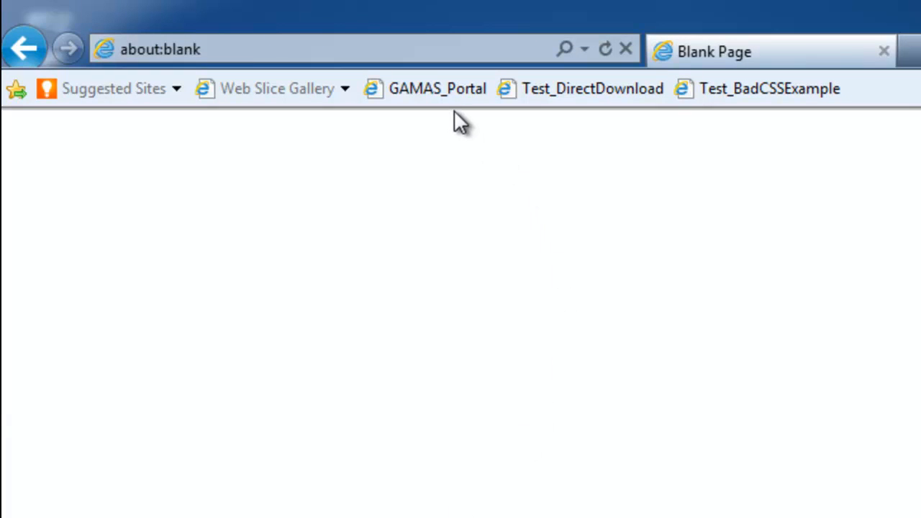
# - Load the GAMAS_Portal favorite and review the Main Overview host and service statistics
pyautogui.click(437, 88)
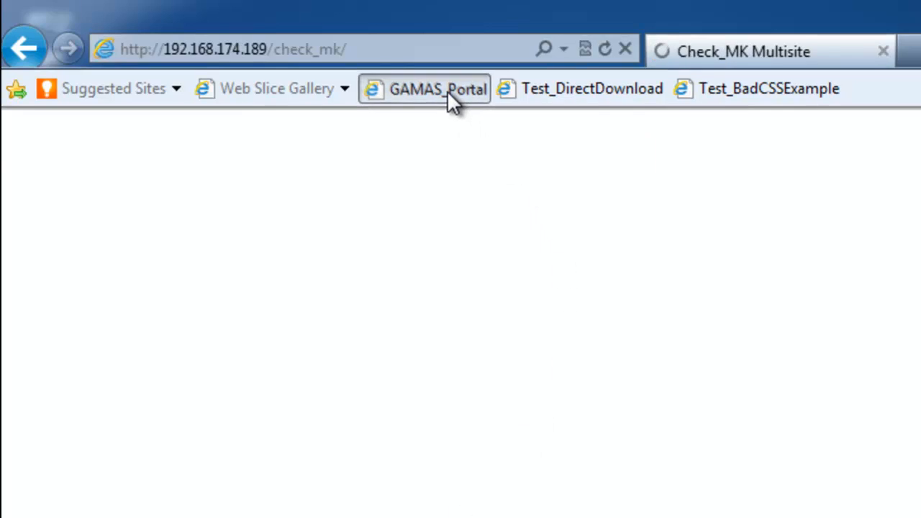
pyautogui.click(423, 90)
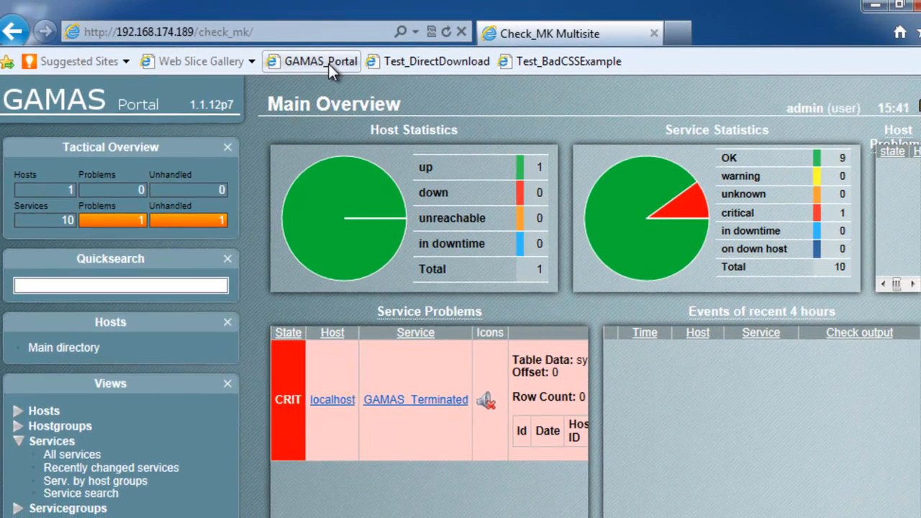
pyautogui.moveTo(308, 138)
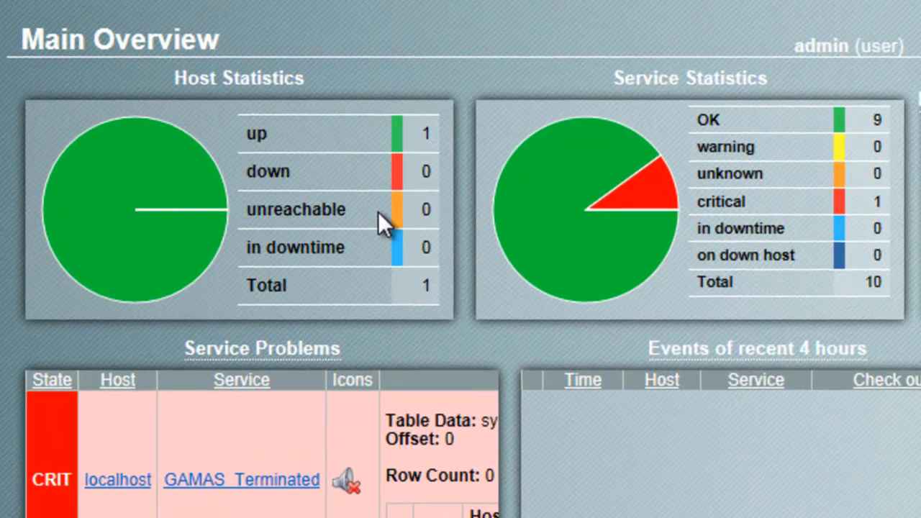
pyautogui.moveTo(633, 218)
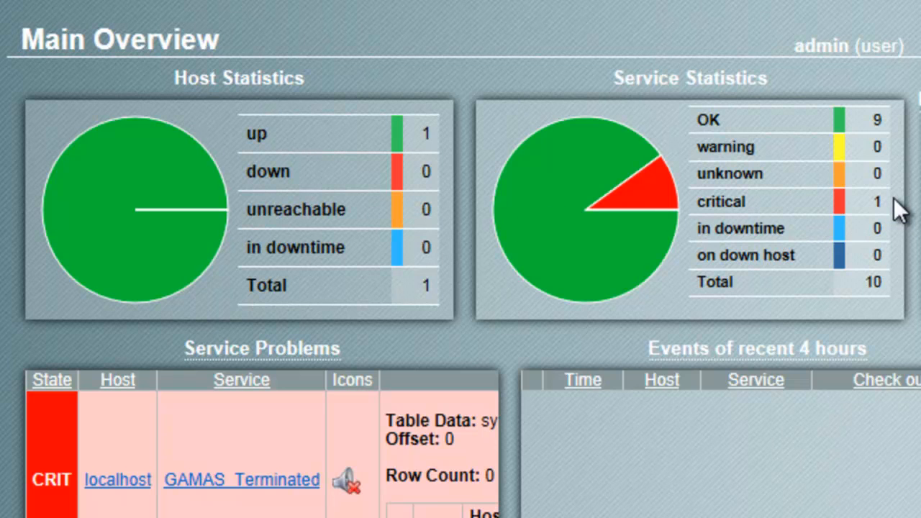
pyautogui.moveTo(481, 329)
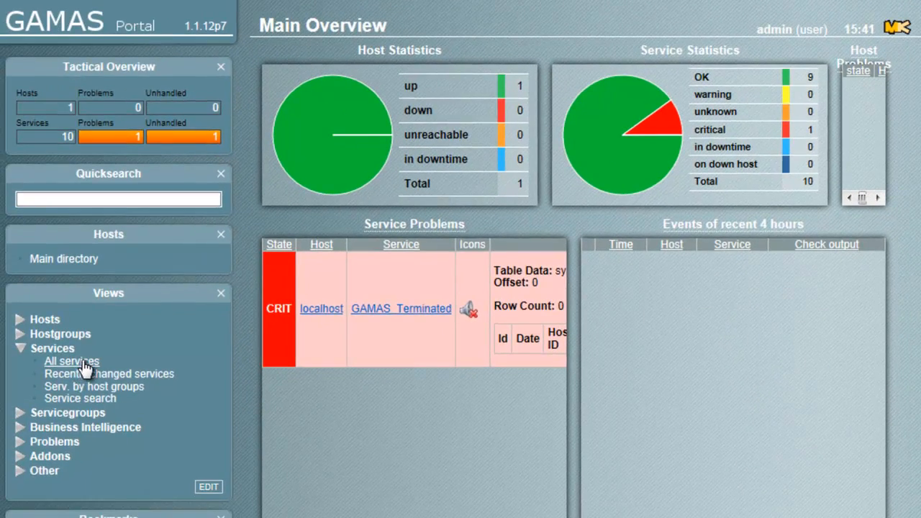
# - Show the All services list with the critical GAMAS_Terminated row, then close the browser
pyautogui.click(72, 360)
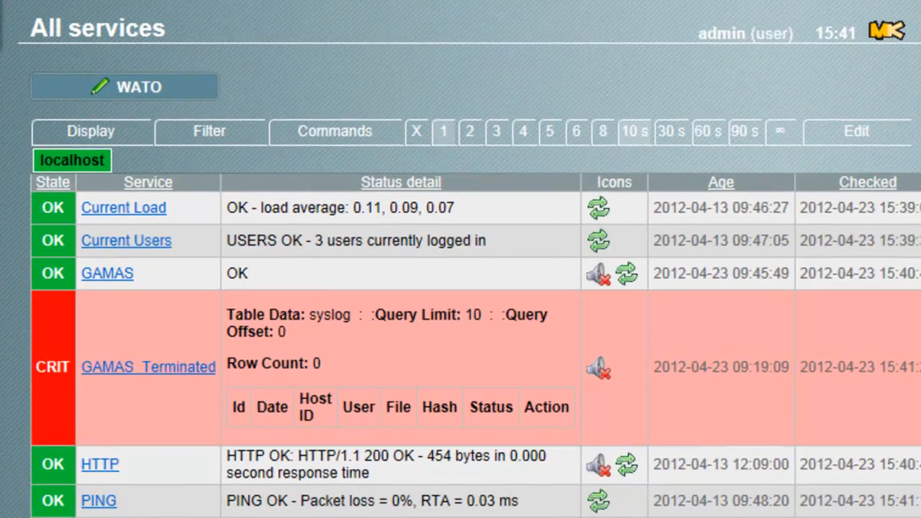
pyautogui.moveTo(50, 412)
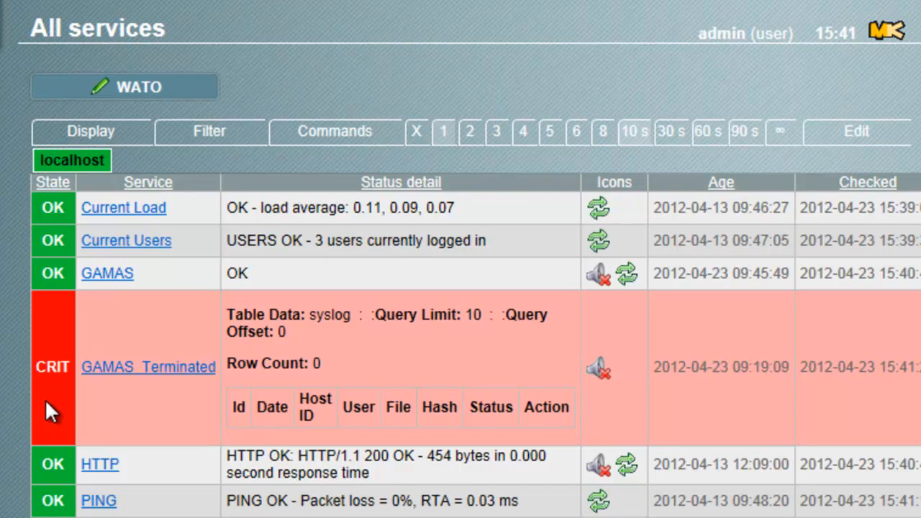
pyautogui.moveTo(89, 386)
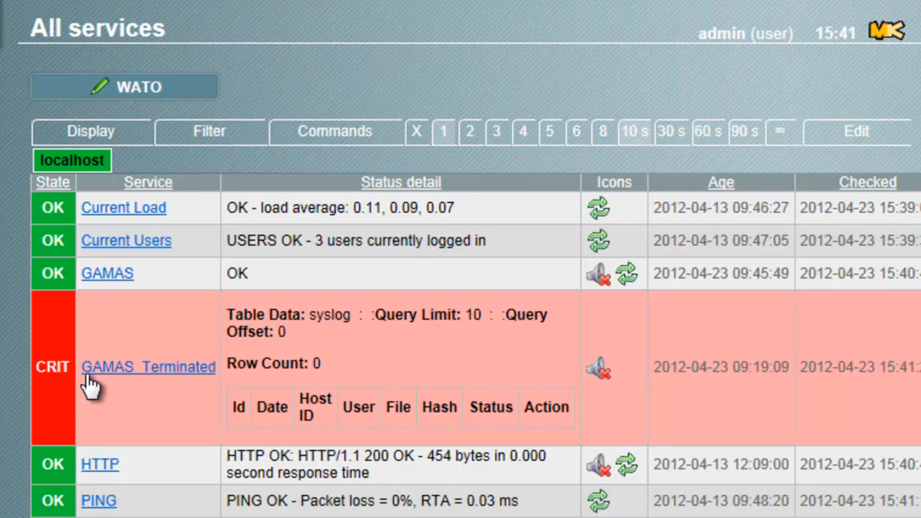
pyautogui.moveTo(122, 287)
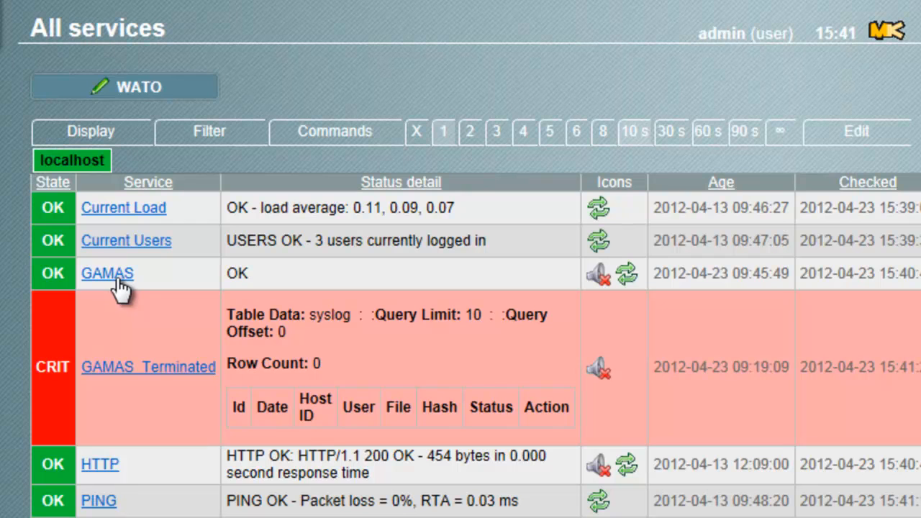
pyautogui.moveTo(149, 371)
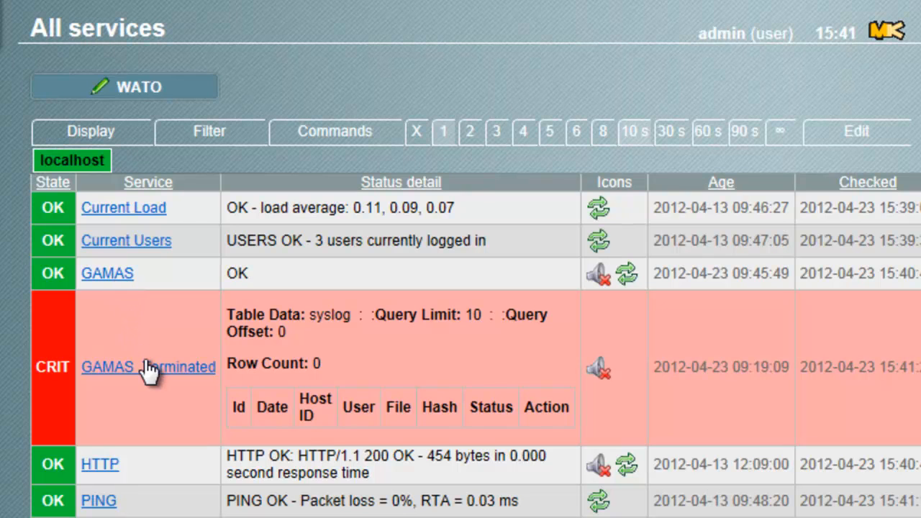
pyautogui.moveTo(160, 385)
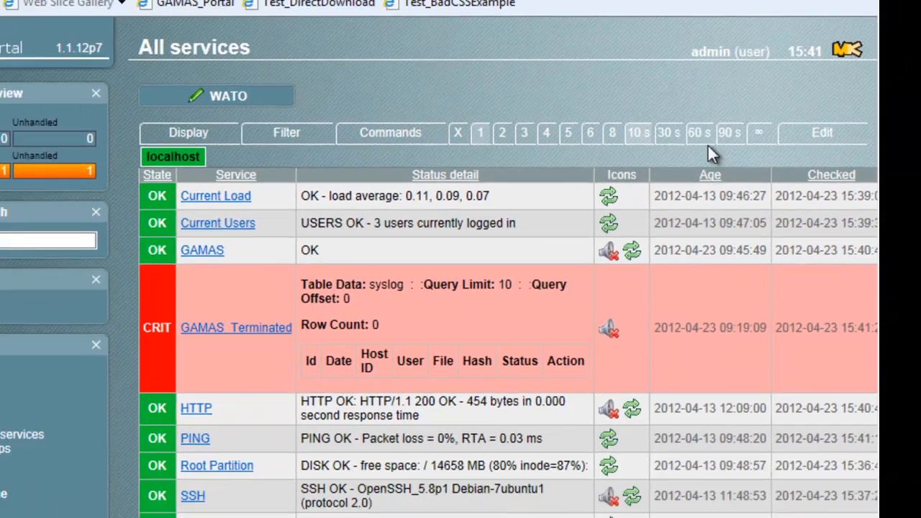
pyautogui.click(760, 5)
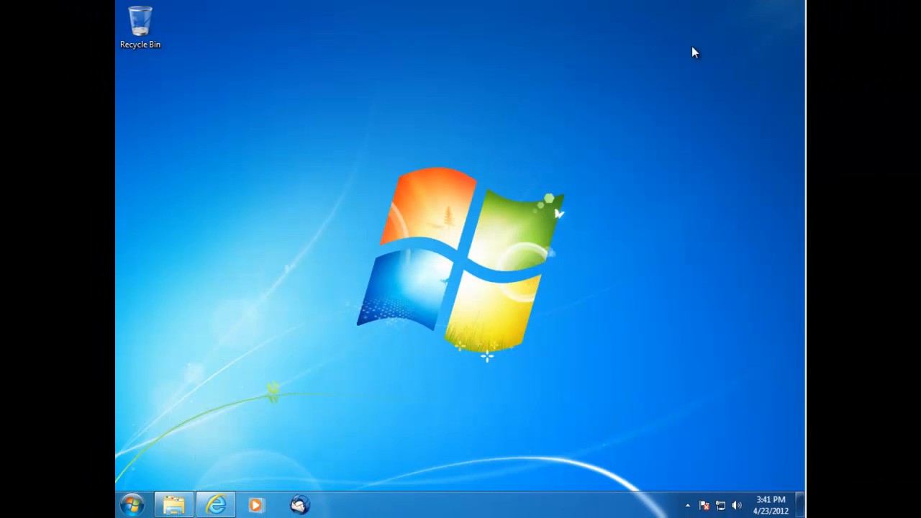
pyautogui.moveTo(482, 247)
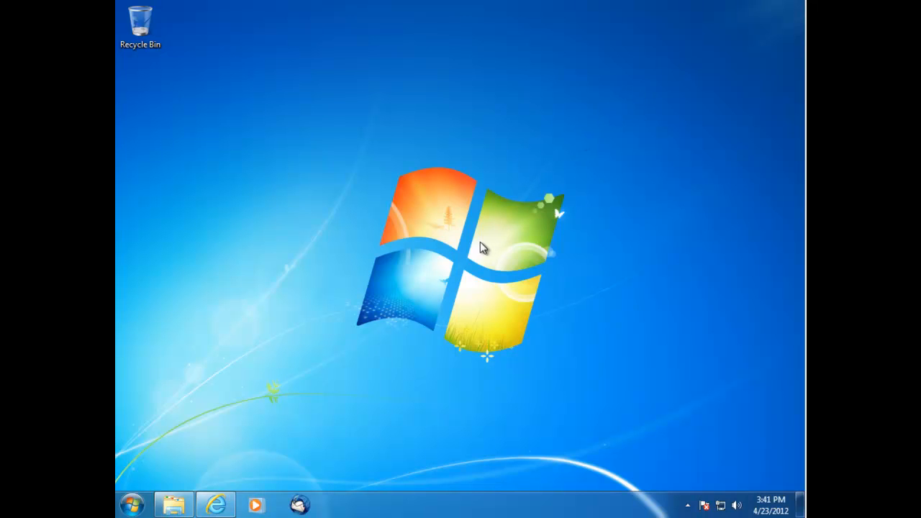